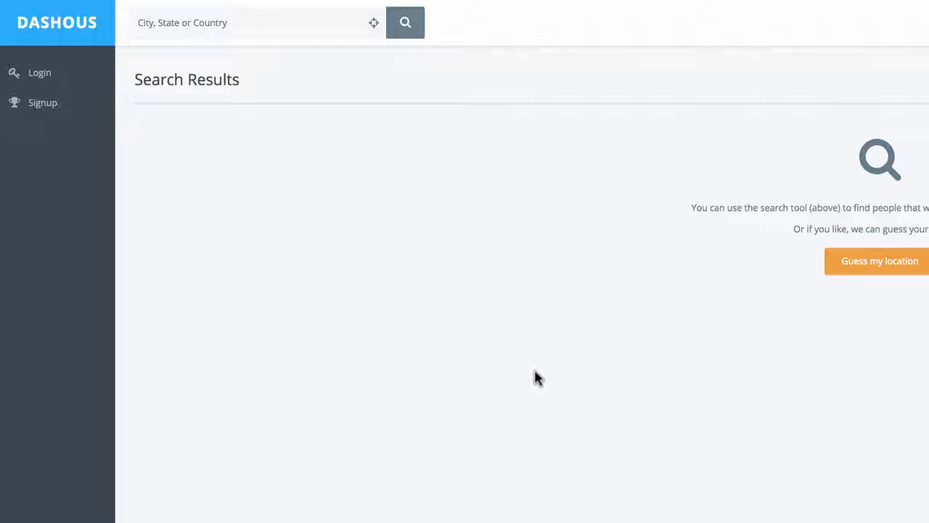
mouse_move(186, 70)
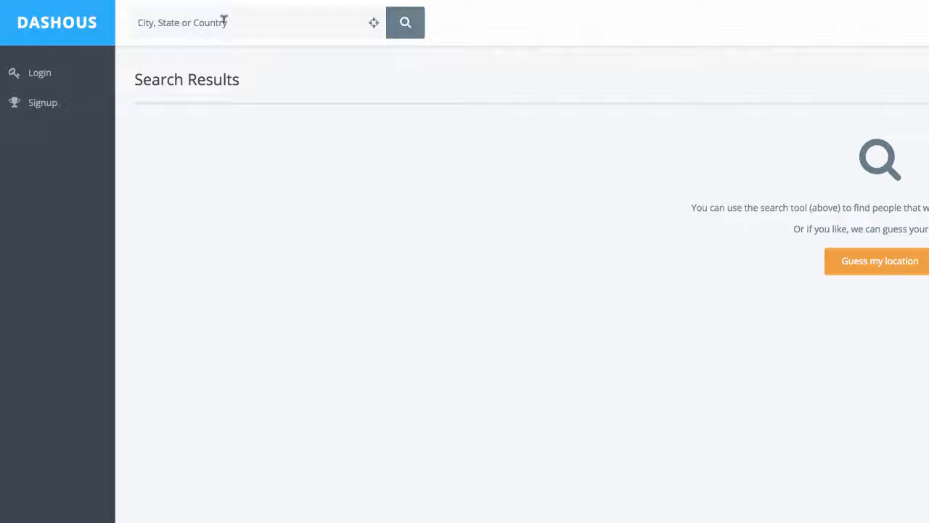
- Search for Dash buy/sell offers near Seattle, WA, picked from the 'Sea' suggestions
type("Sea")
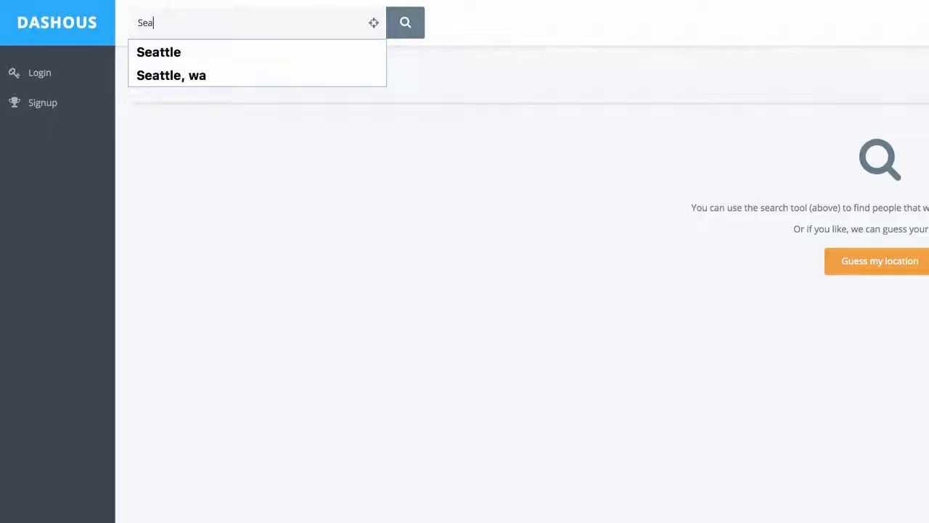
left_click(172, 76)
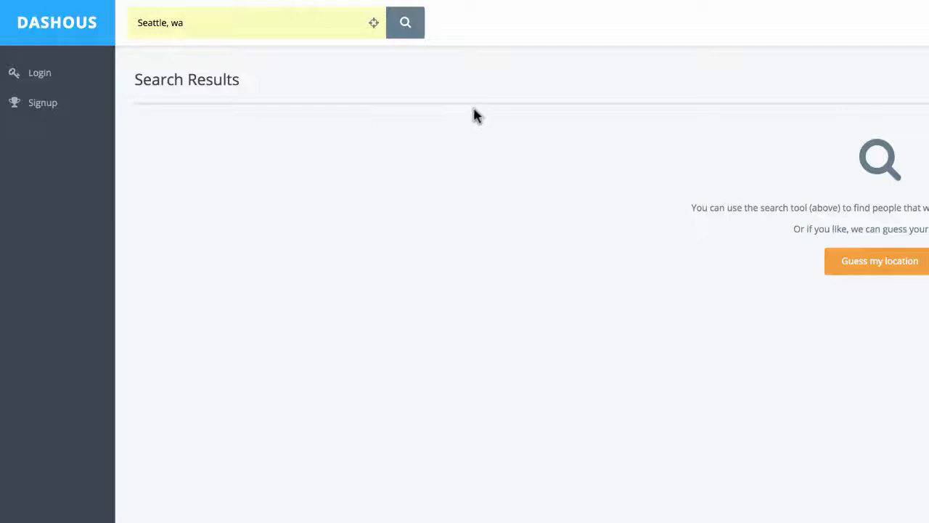
left_click(406, 23)
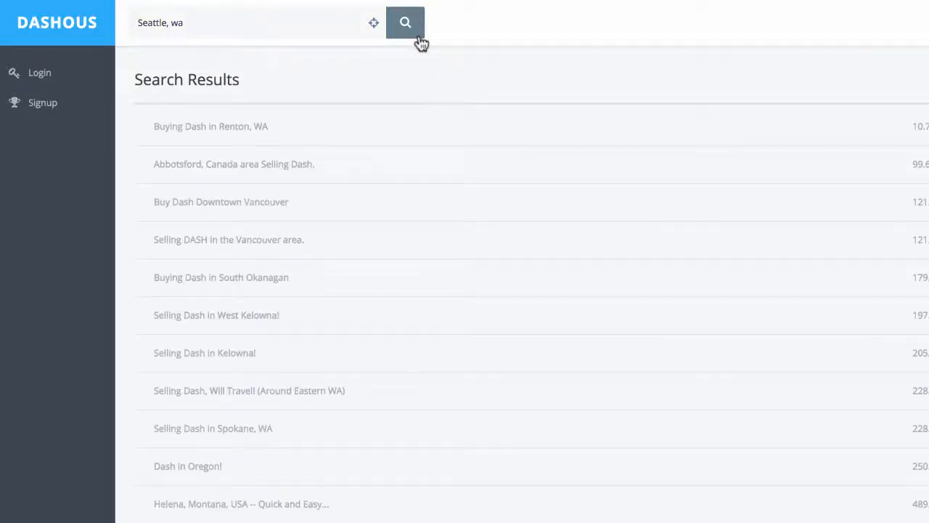
mouse_move(588, 68)
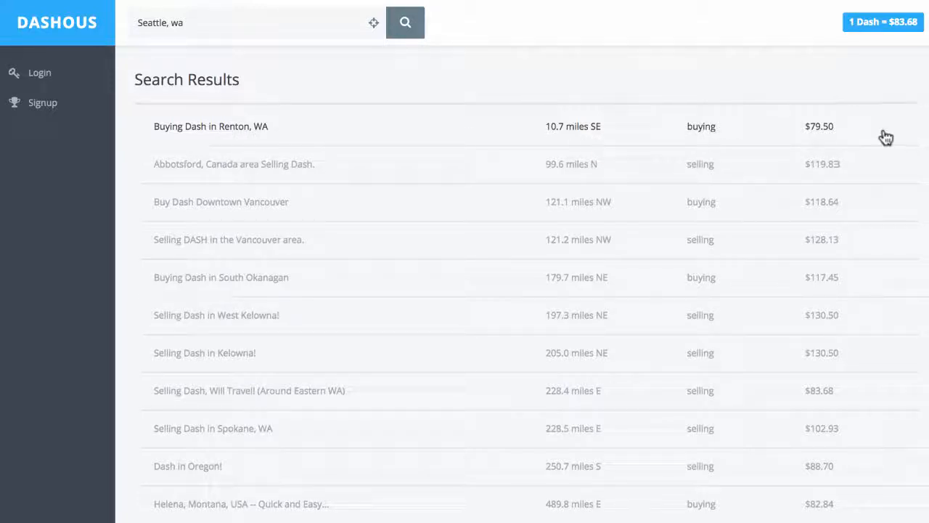
mouse_move(831, 140)
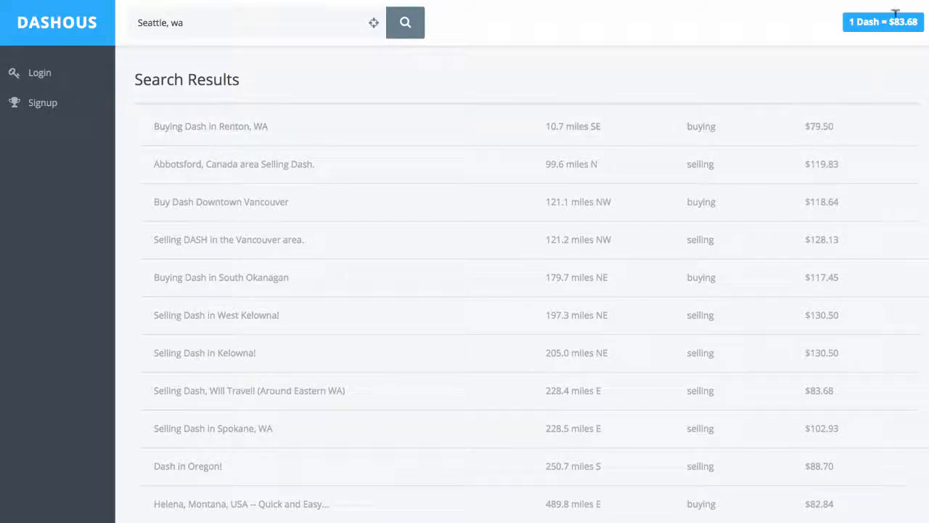
mouse_move(718, 131)
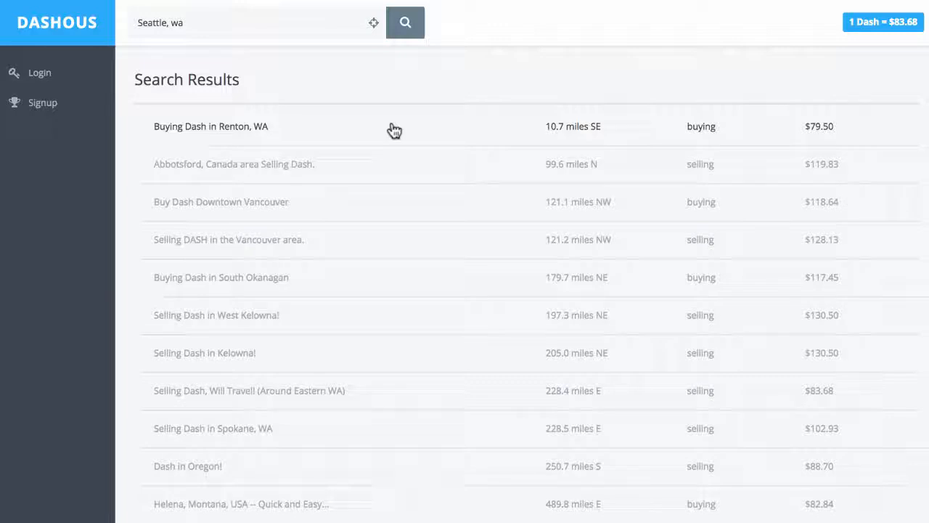
mouse_move(395, 153)
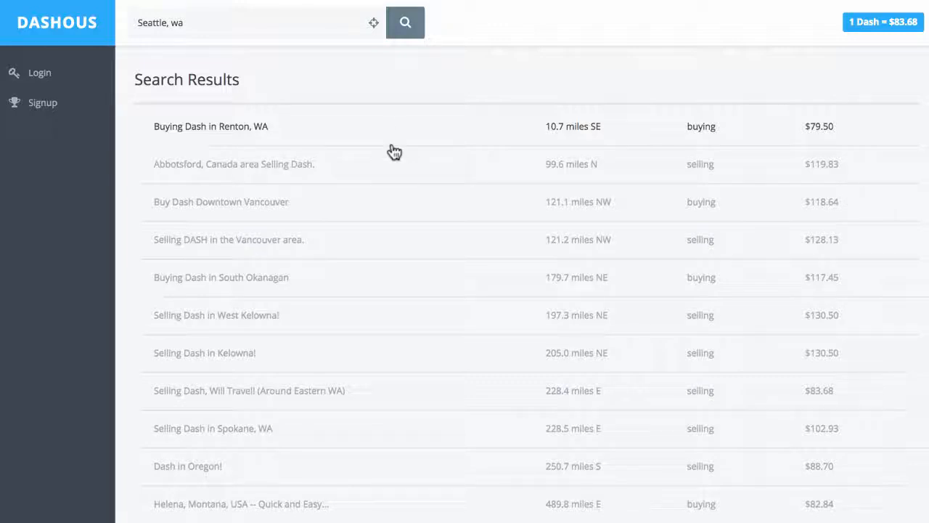
mouse_move(356, 172)
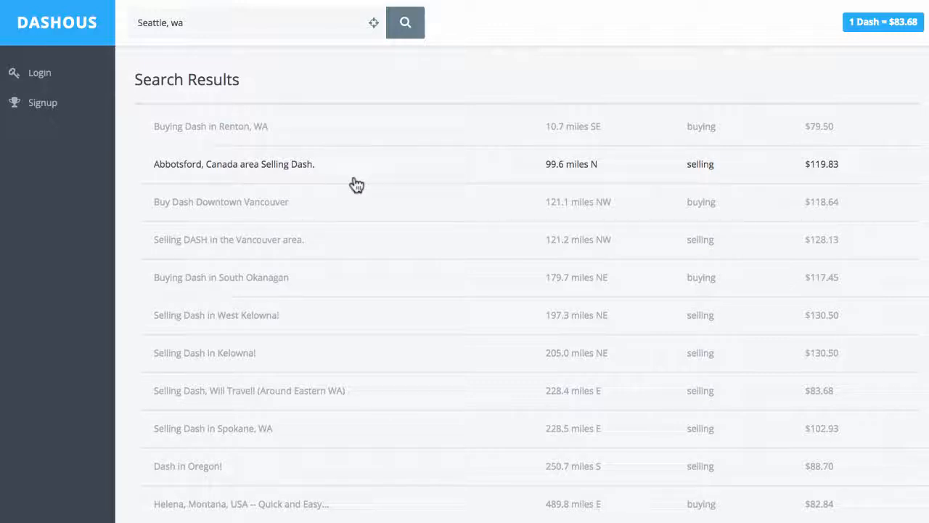
mouse_move(860, 180)
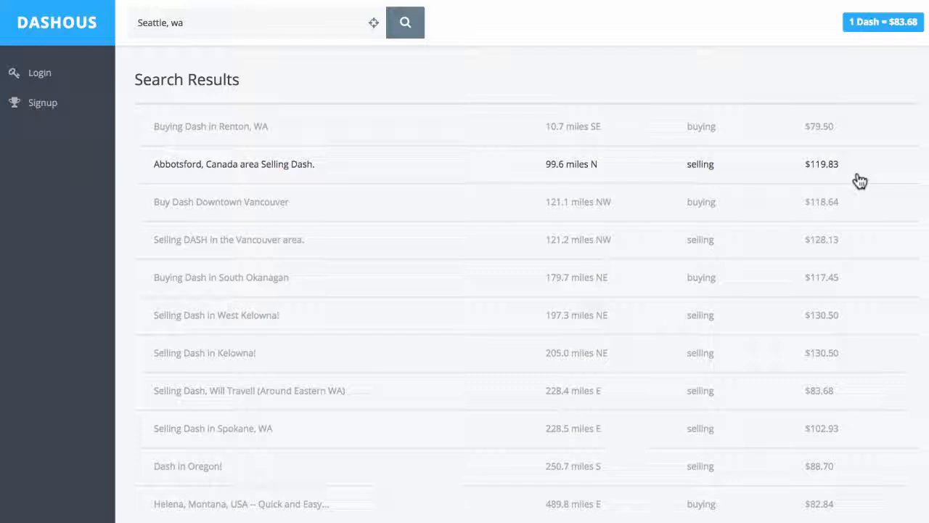
mouse_move(819, 151)
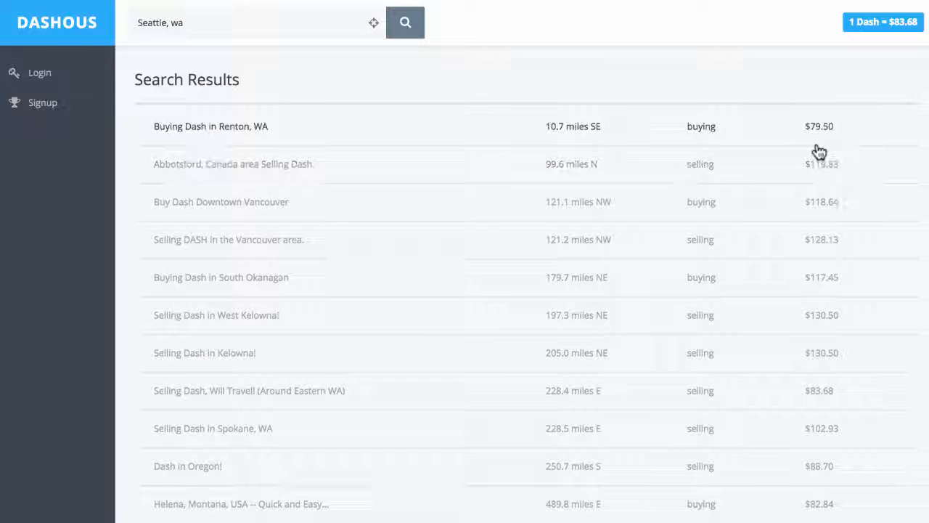